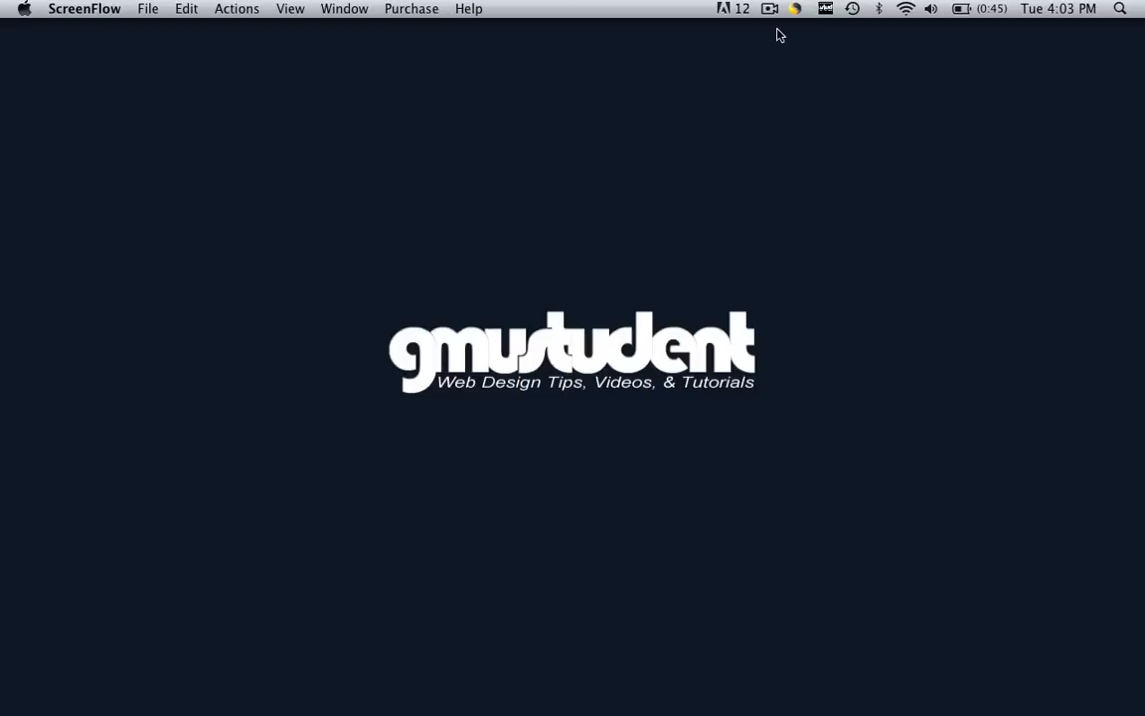
{"action": "mouse_move", "coordinate": [540, 692]}
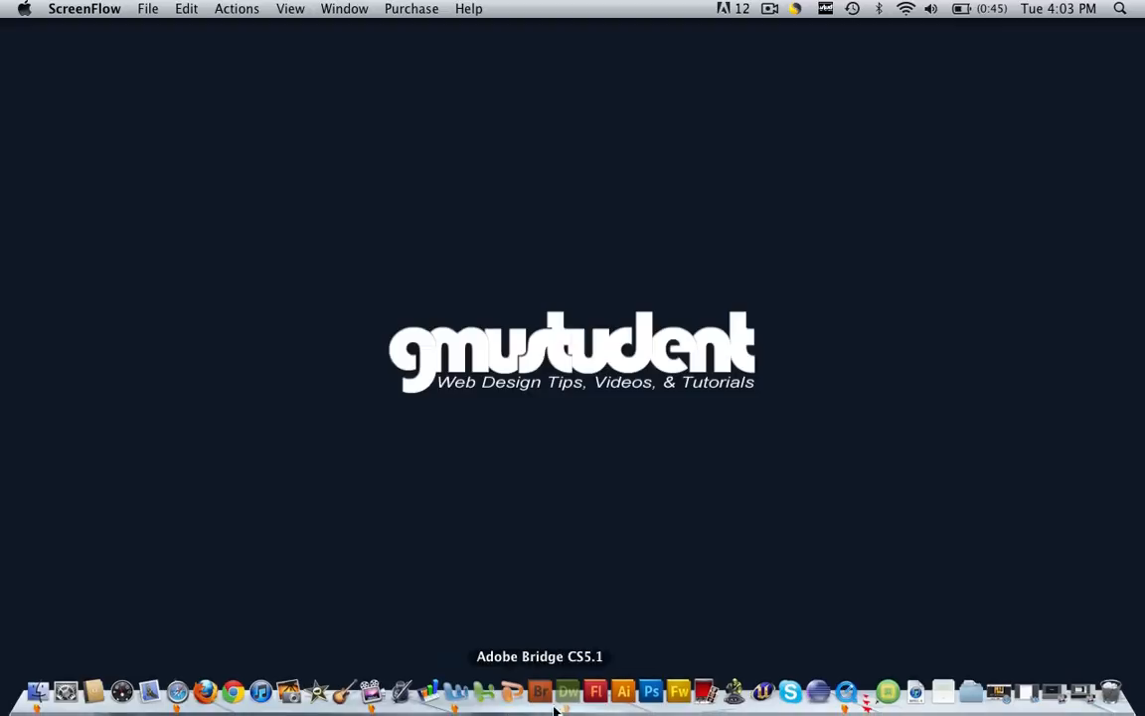
Start a blank HTML page and save it as skip_link.html in first_site.
{"action": "left_click", "coordinate": [569, 690]}
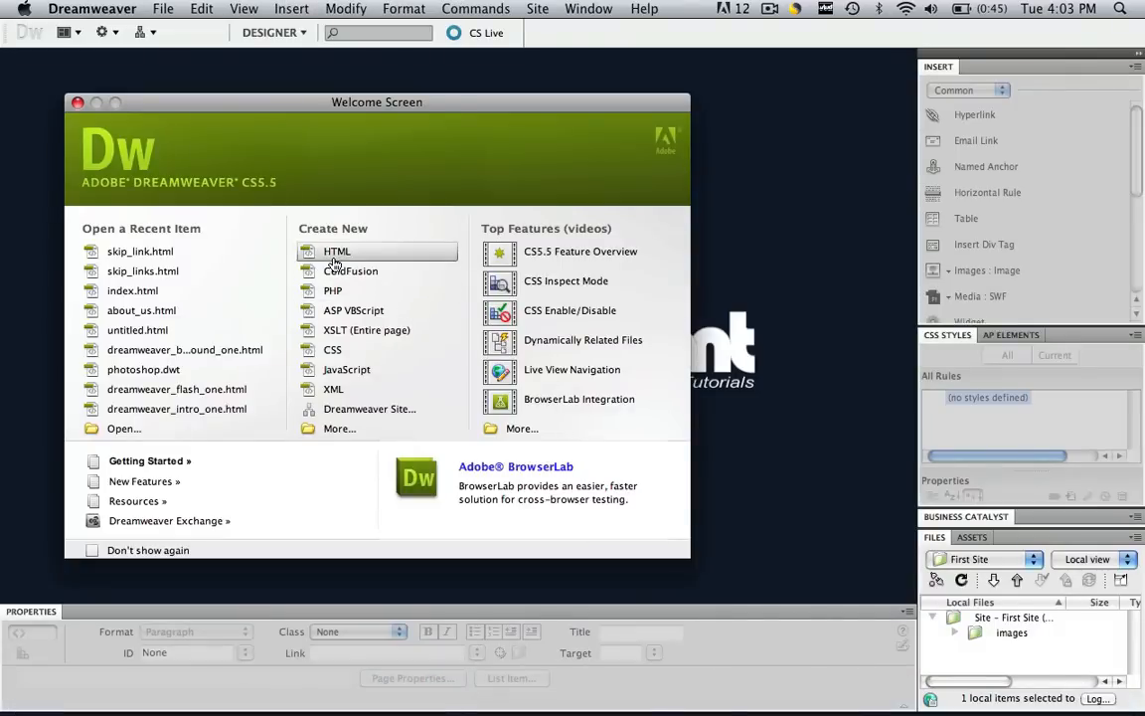
{"action": "left_click", "coordinate": [337, 250]}
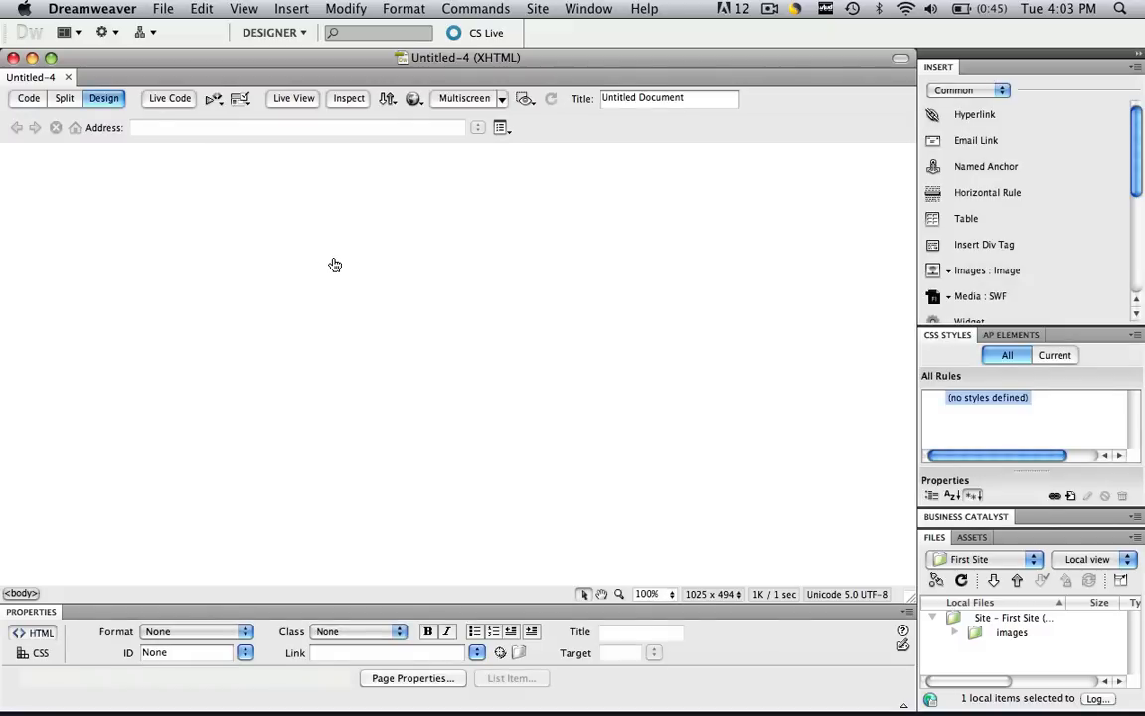
{"action": "left_click", "coordinate": [163, 9]}
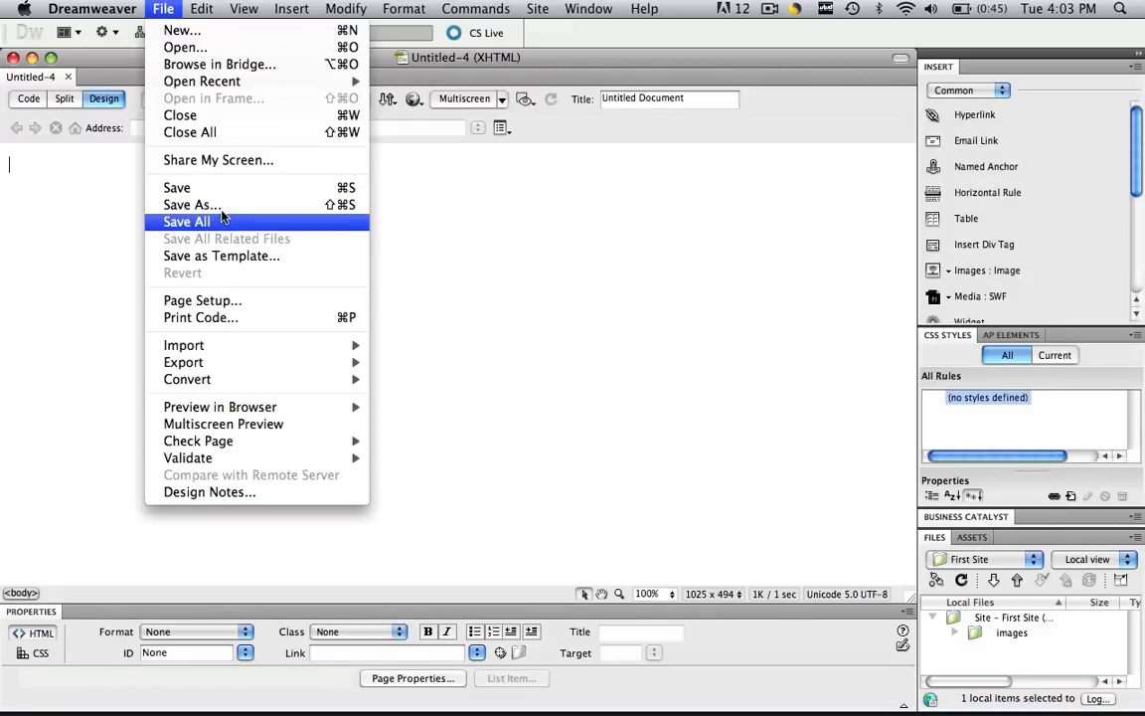
{"action": "left_click", "coordinate": [192, 203]}
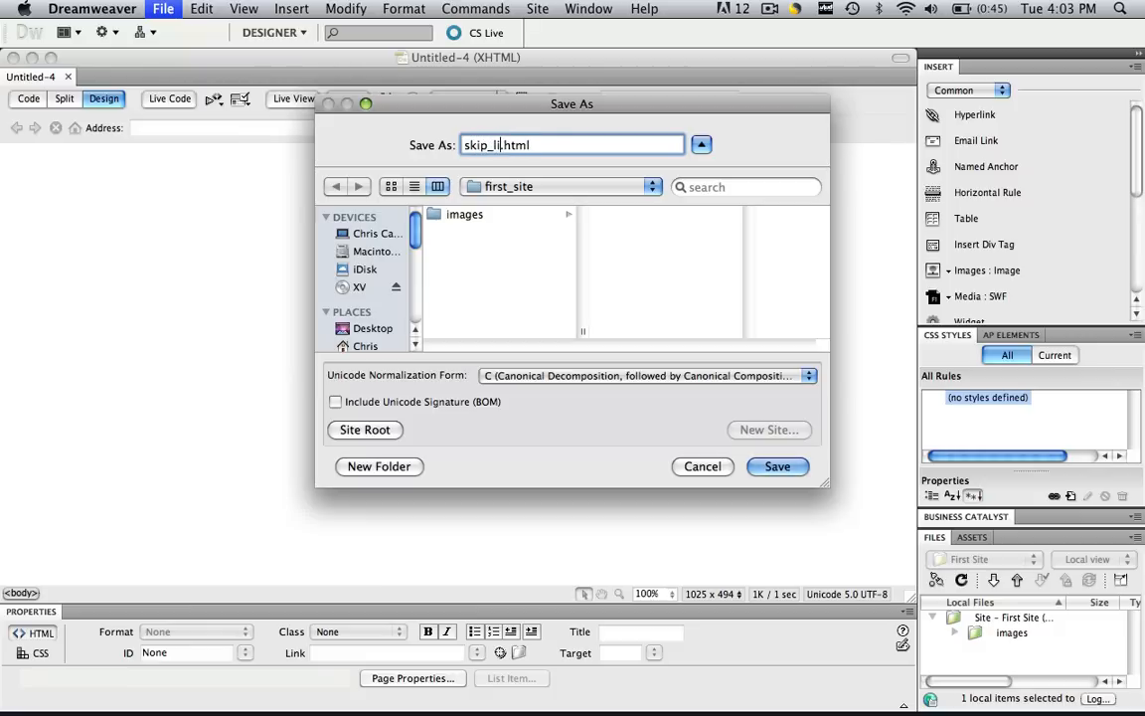
{"action": "left_click", "coordinate": [778, 466]}
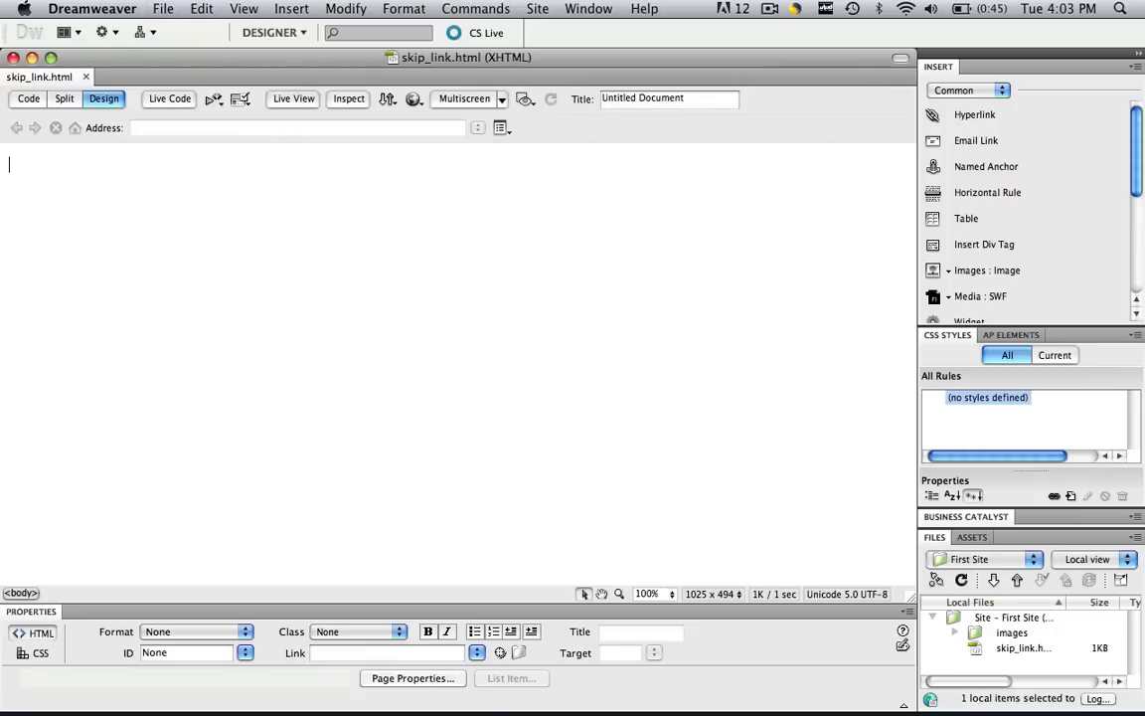
Type 'Go to content', then 'Content' in a new paragraph below it.
{"action": "left_click", "coordinate": [274, 32]}
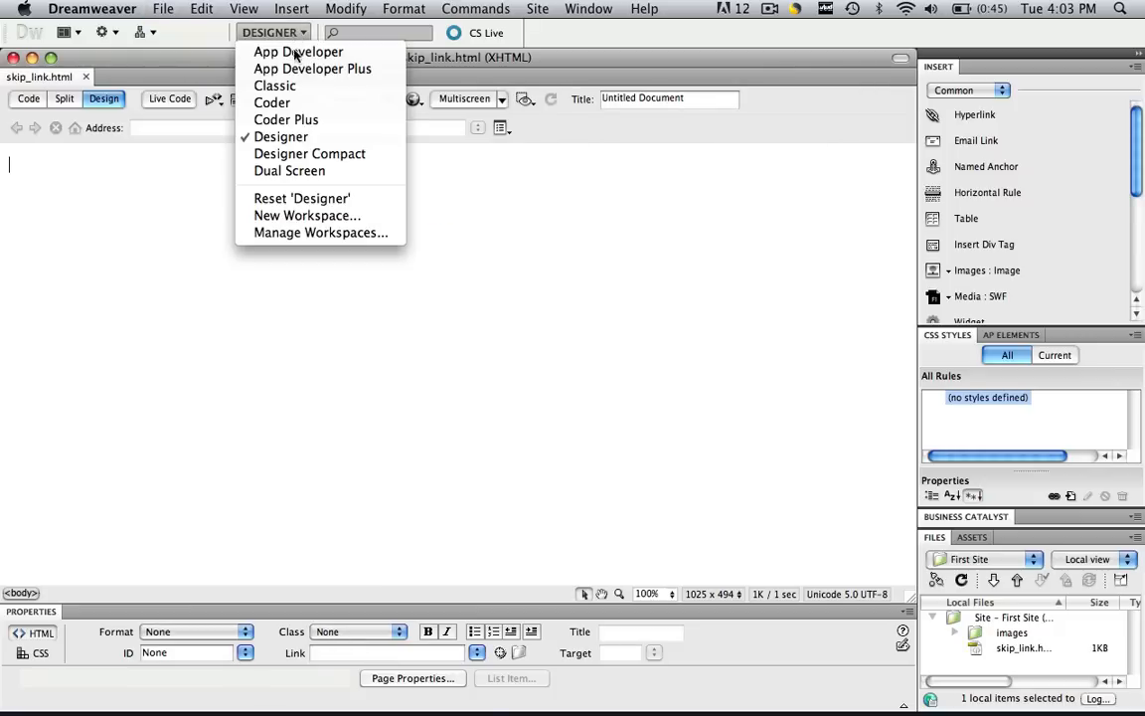
{"action": "left_click", "coordinate": [280, 136]}
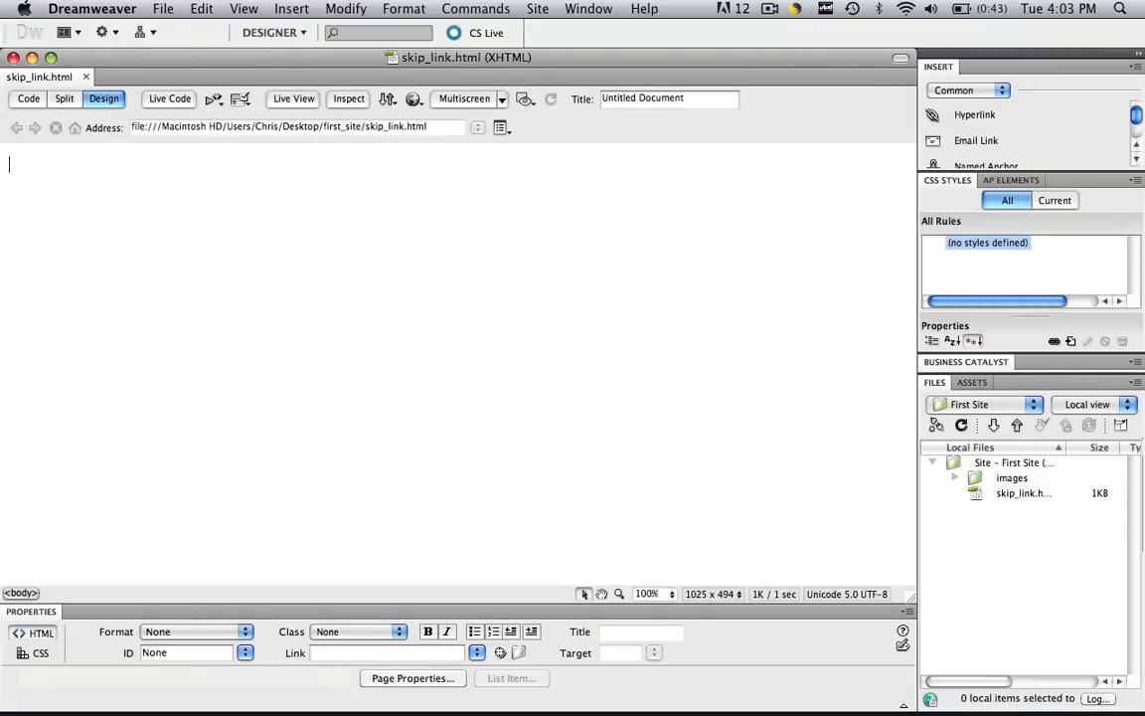
{"action": "type", "text": "Go to"}
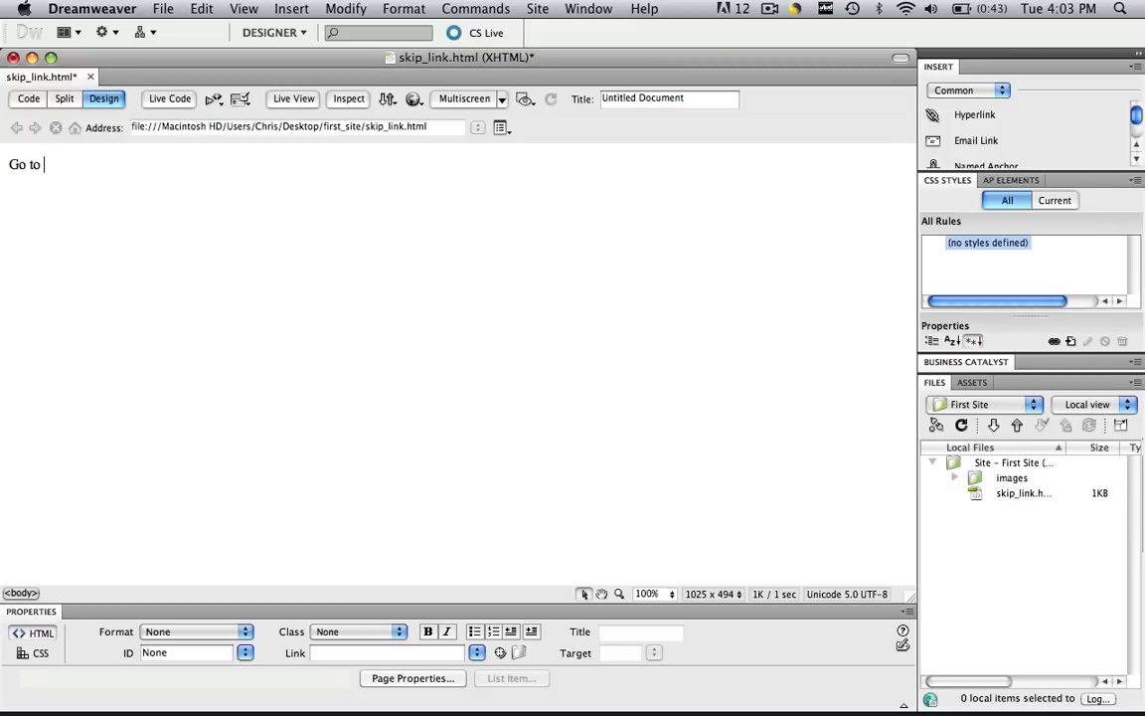
{"action": "type", "text": "content"}
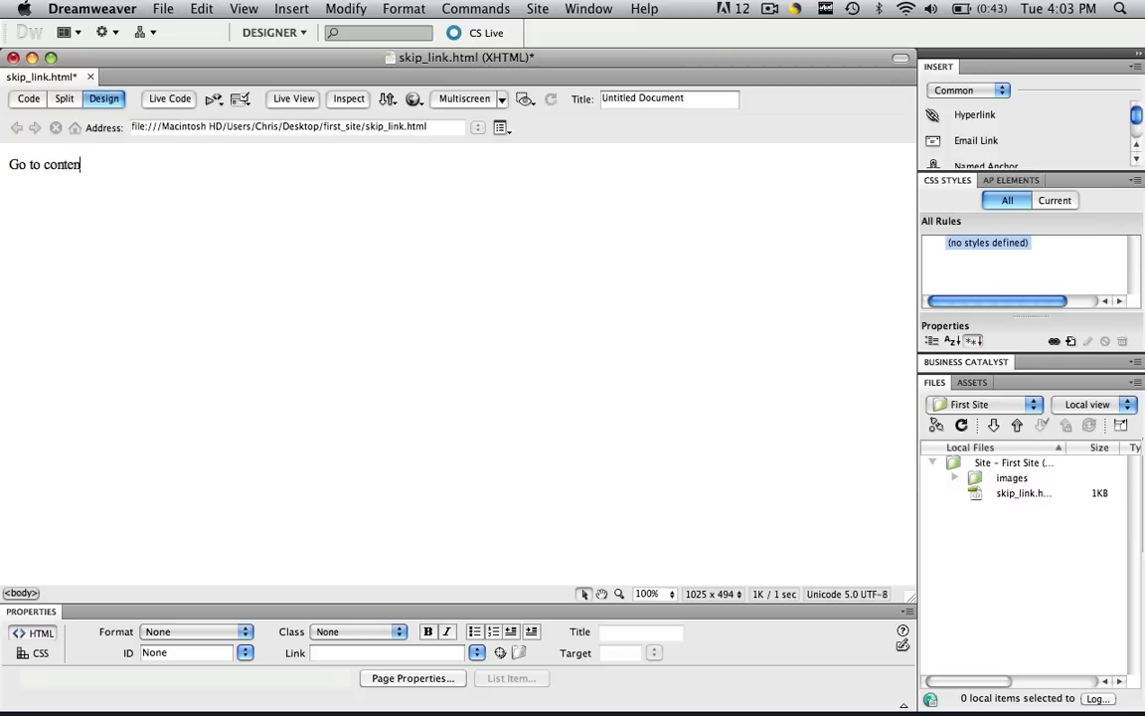
{"action": "key", "text": "Return"}
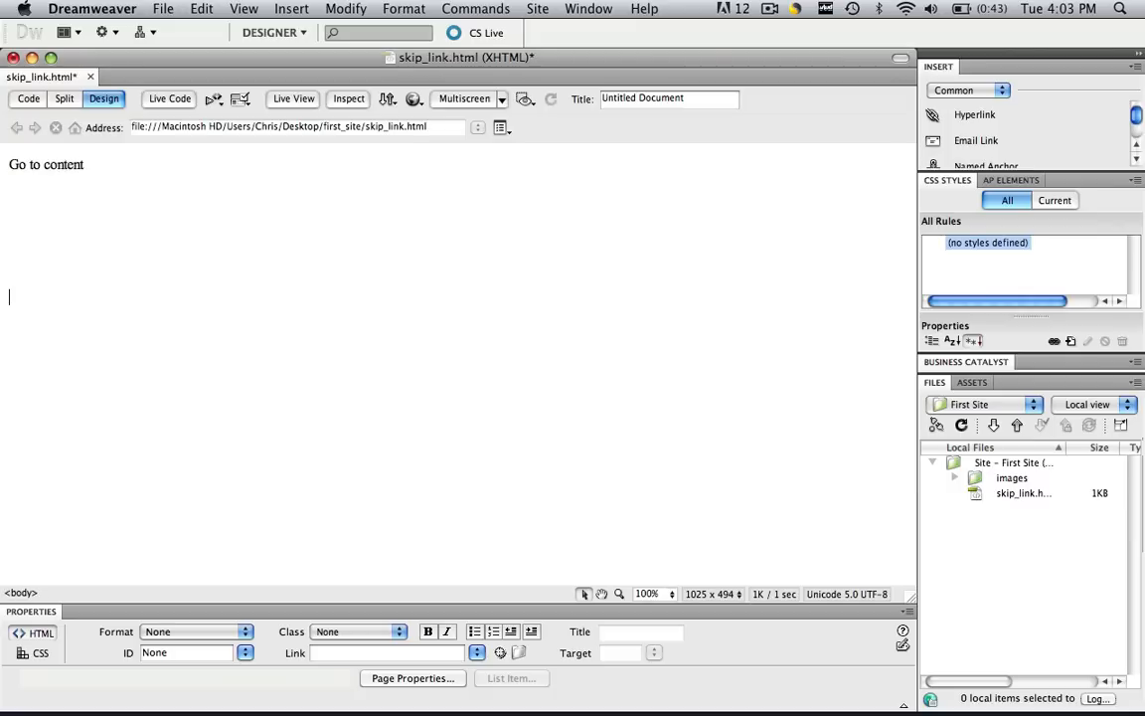
{"action": "type", "text": "Conte"}
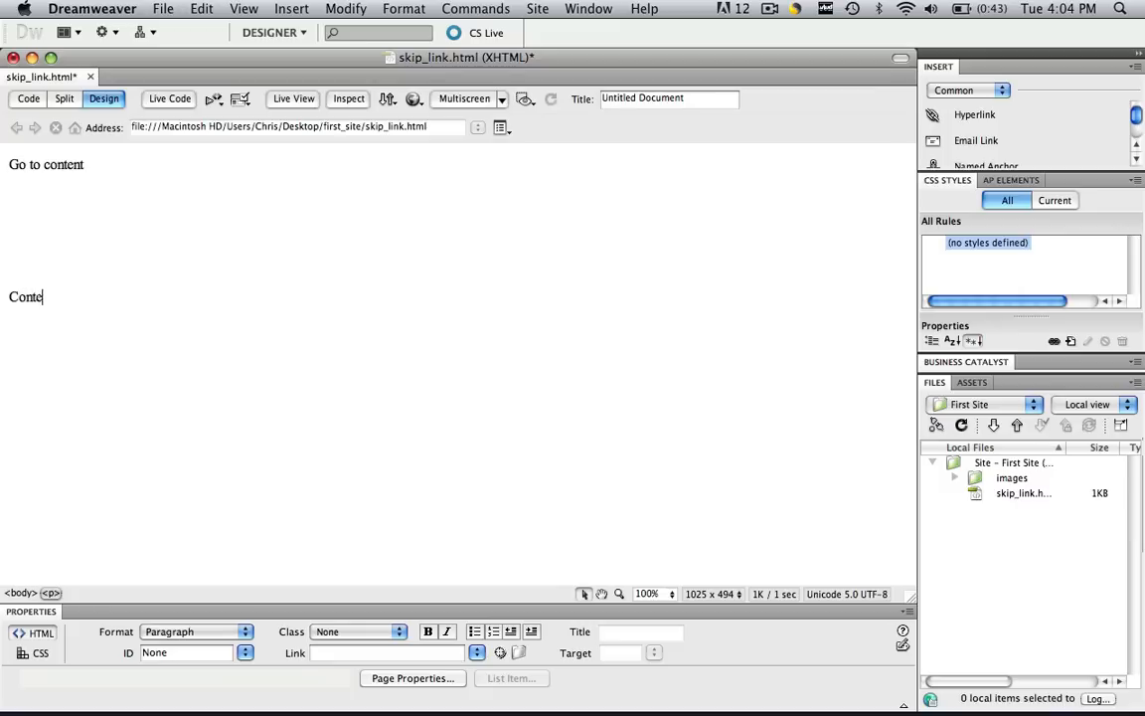
{"action": "type", "text": "nt"}
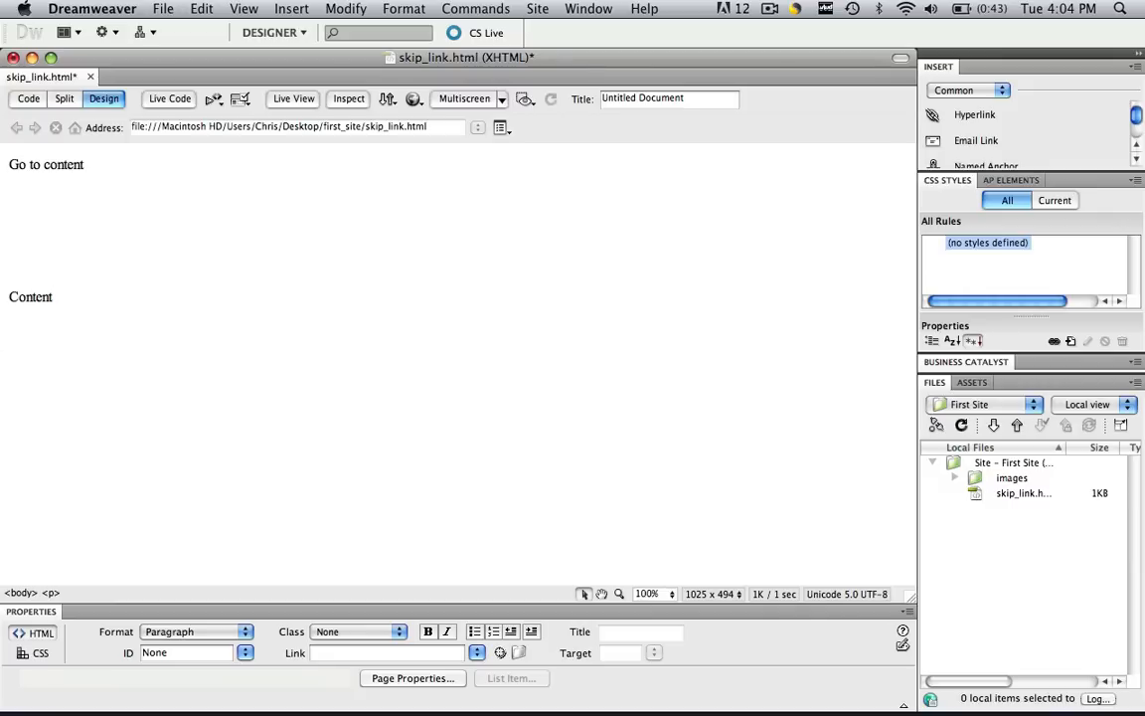
{"action": "mouse_move", "coordinate": [100, 661]}
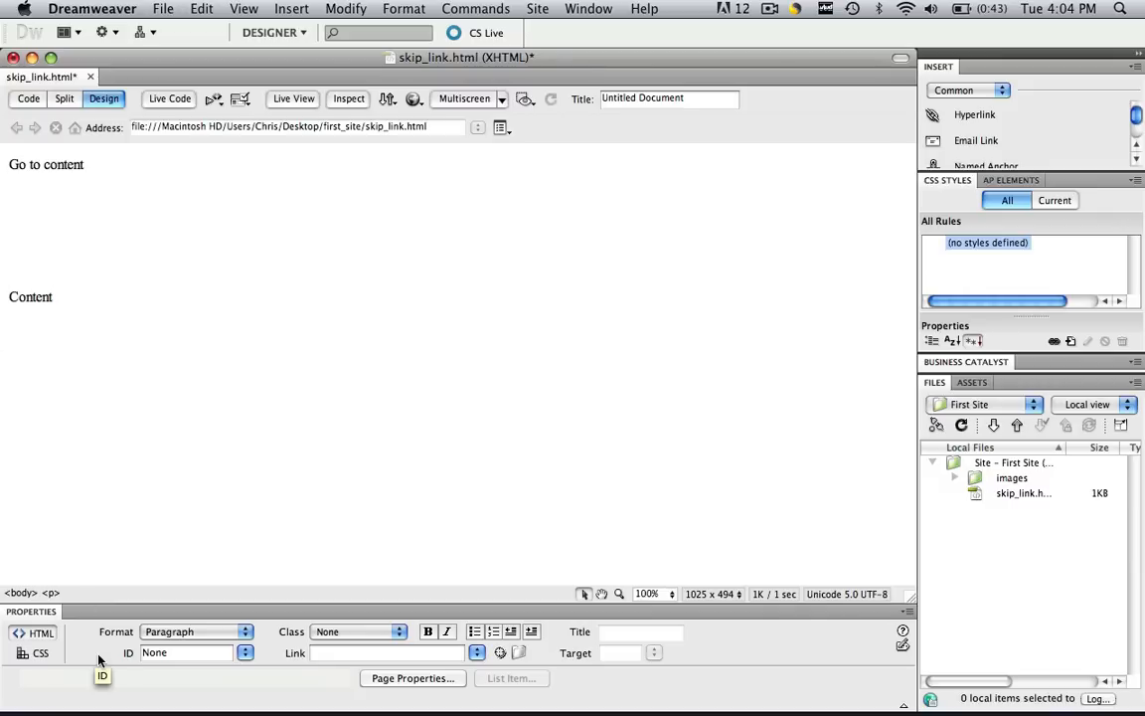
{"action": "mouse_move", "coordinate": [1082, 180]}
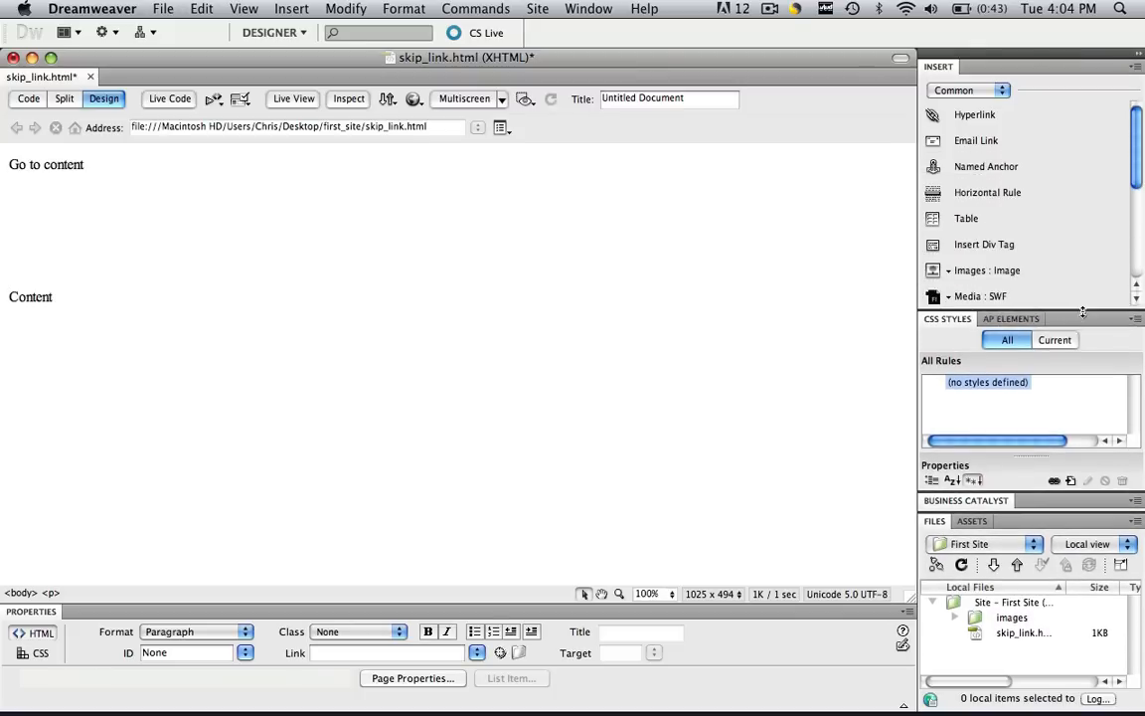
{"action": "mouse_move", "coordinate": [1004, 166]}
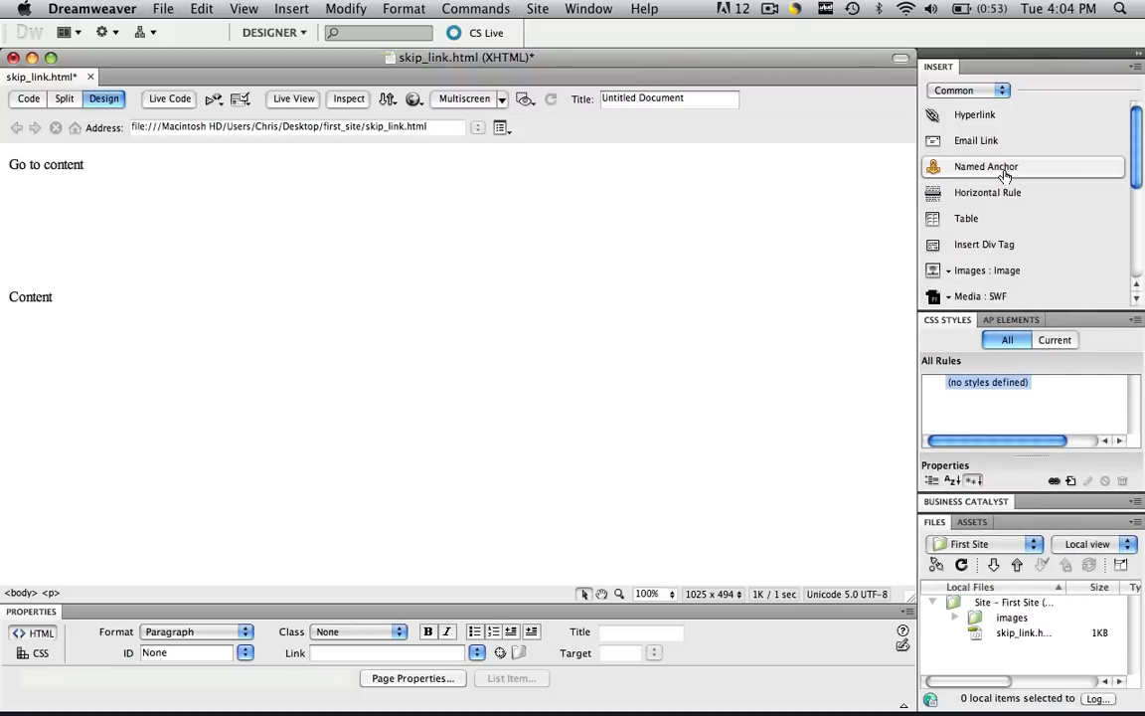
Insert a named anchor 'Skip' right before the Content paragraph.
{"action": "left_click", "coordinate": [985, 166]}
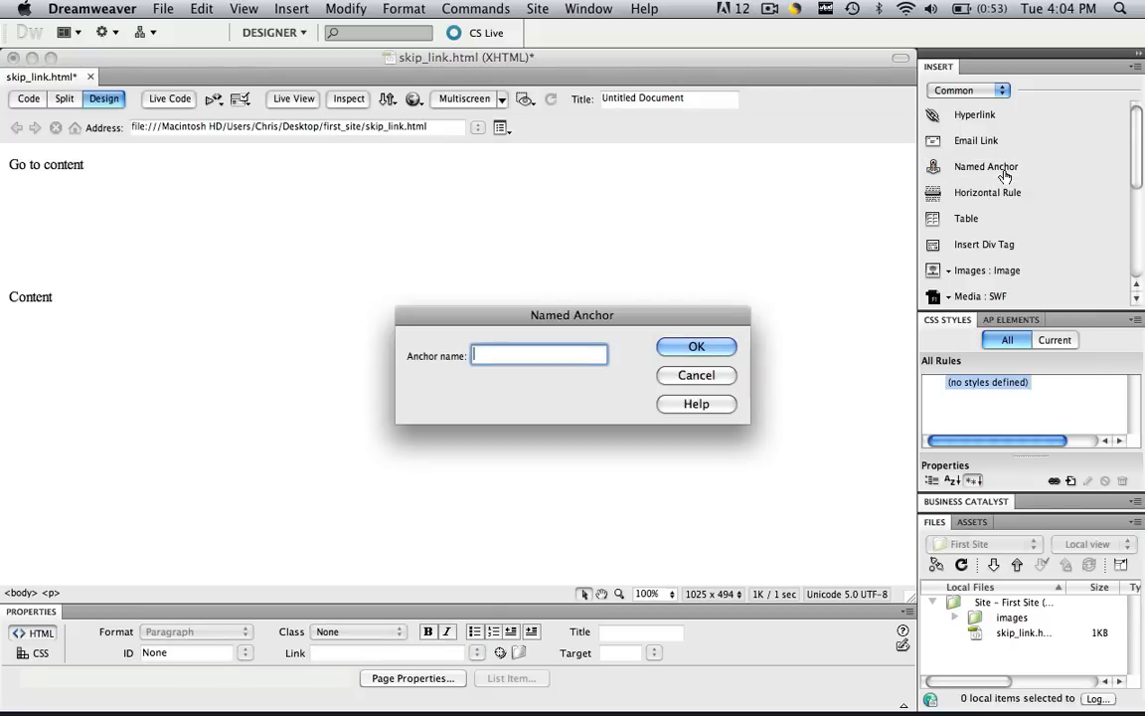
{"action": "type", "text": "Skip"}
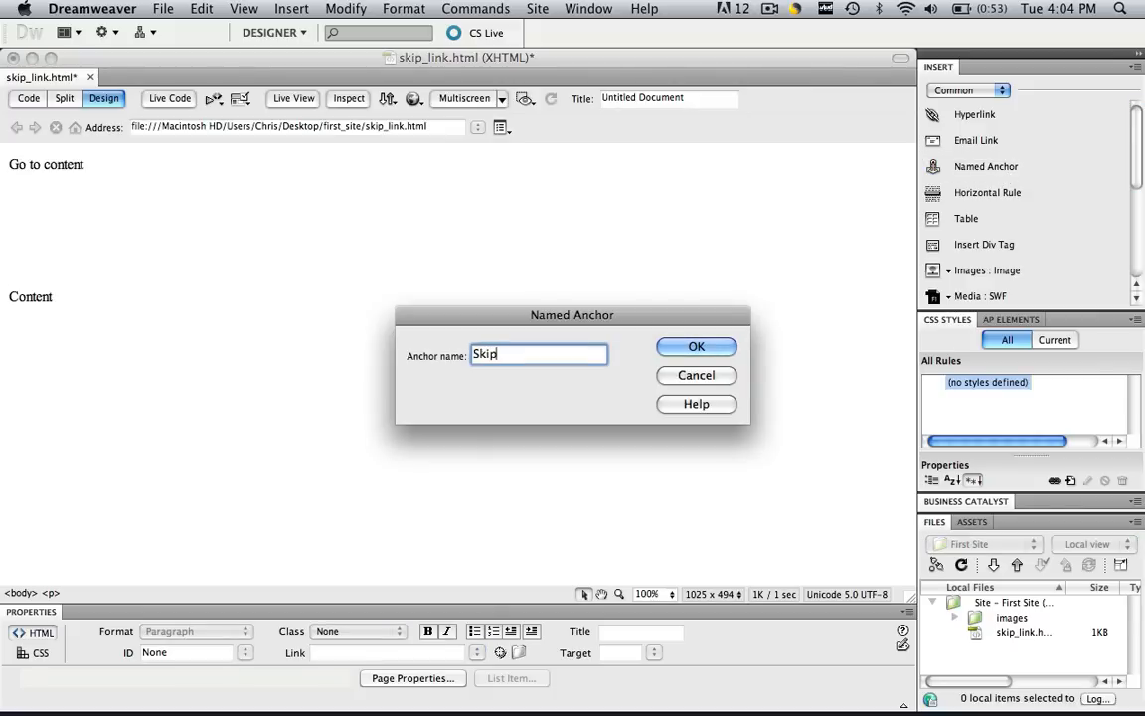
{"action": "left_click", "coordinate": [696, 346]}
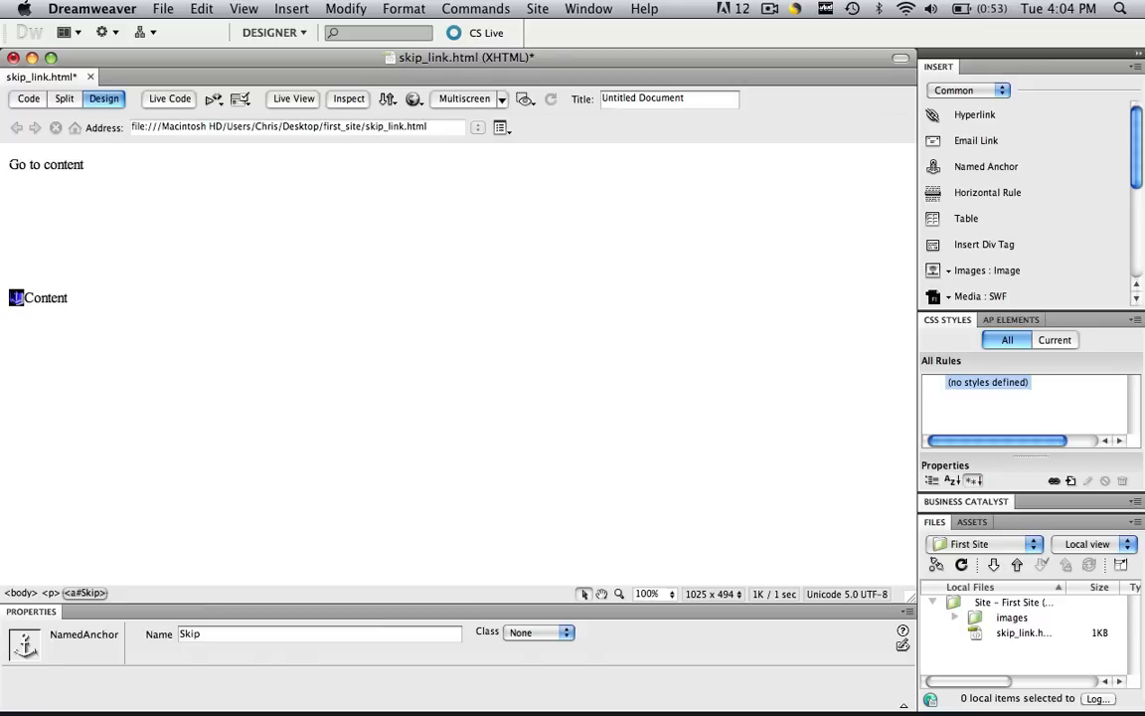
Select the 'Go to content' text to link it to the Skip anchor.
{"action": "left_click", "coordinate": [46, 164]}
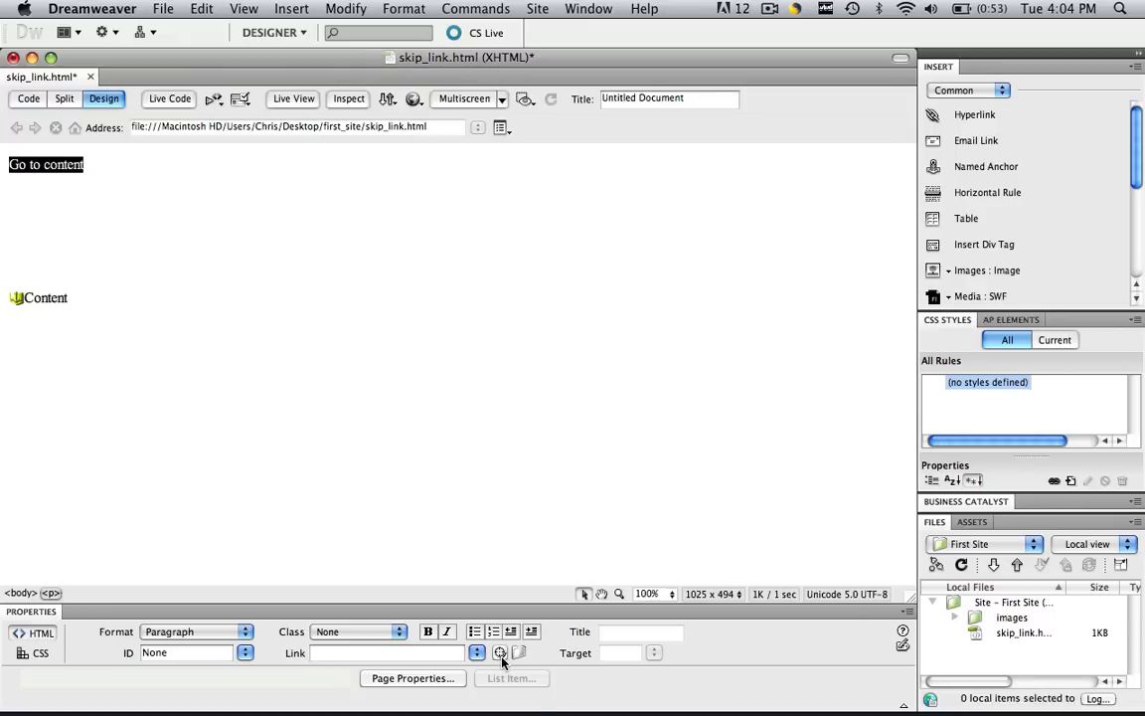
{"action": "mouse_move", "coordinate": [489, 611]}
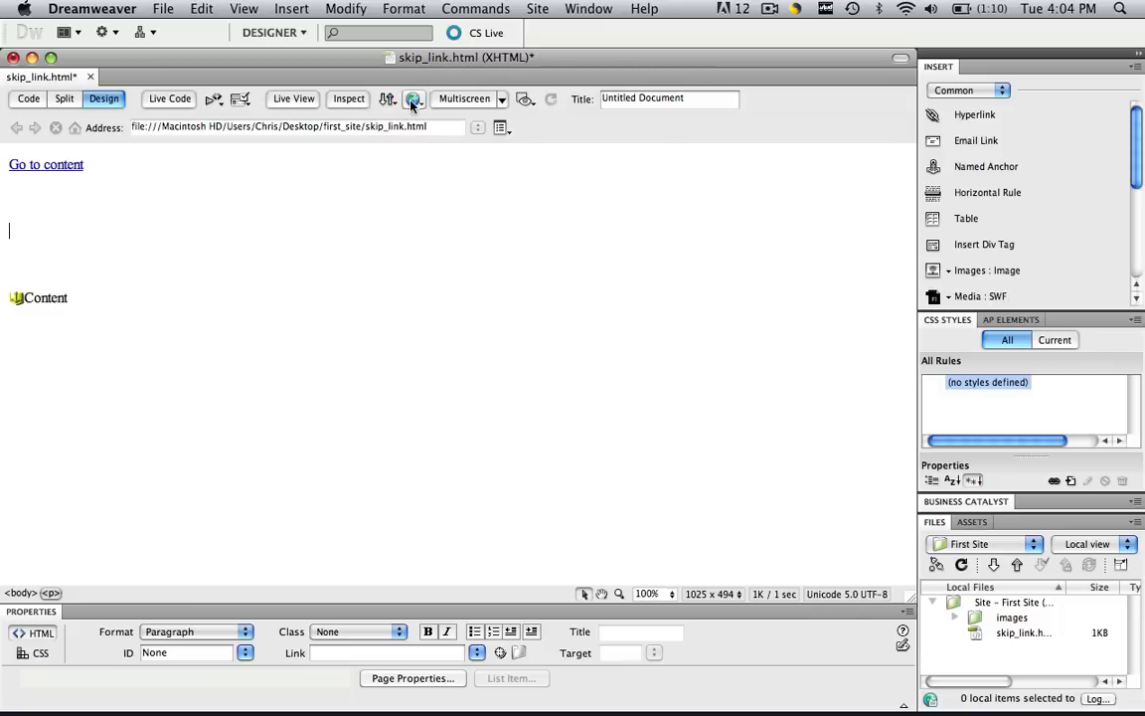
Preview the page in Safari and follow the 'Go to content' link.
{"action": "left_click", "coordinate": [413, 98]}
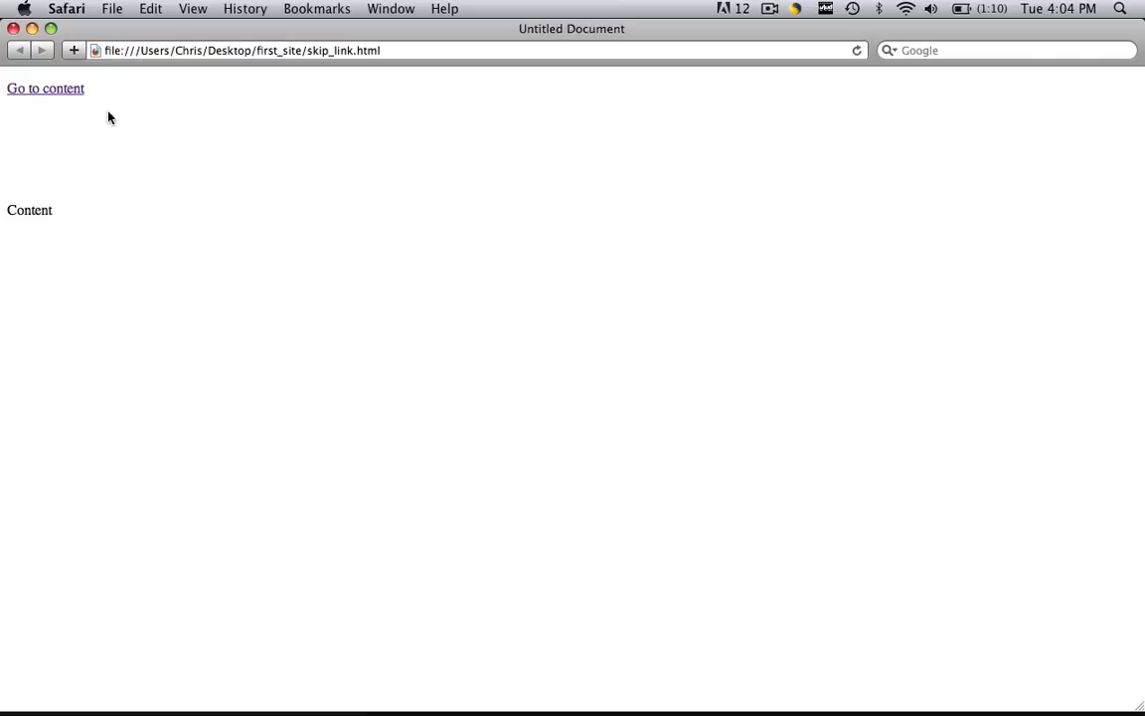
{"action": "left_click", "coordinate": [45, 89]}
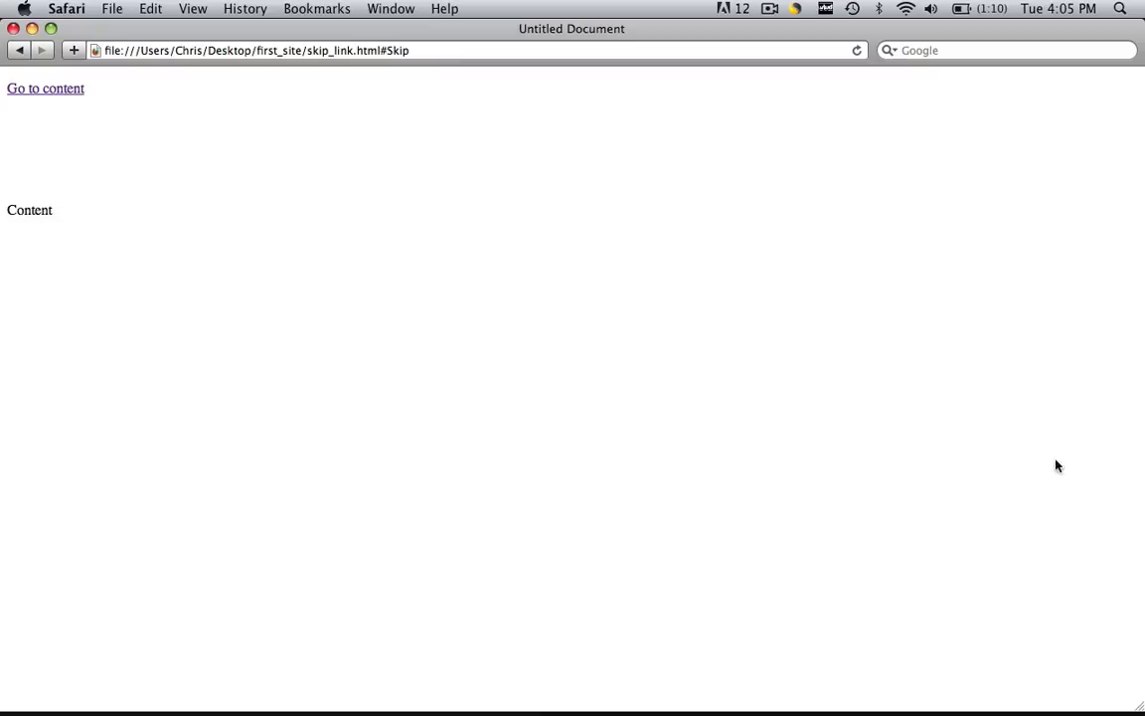
{"action": "mouse_move", "coordinate": [61, 96]}
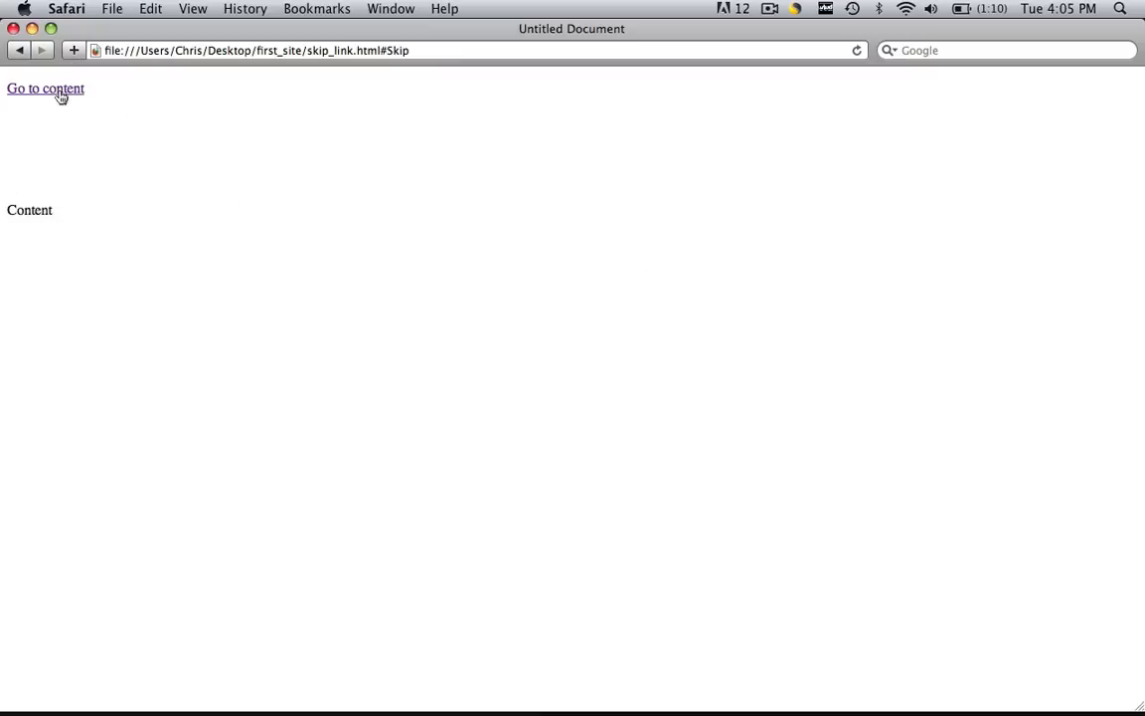
{"action": "mouse_move", "coordinate": [30, 276]}
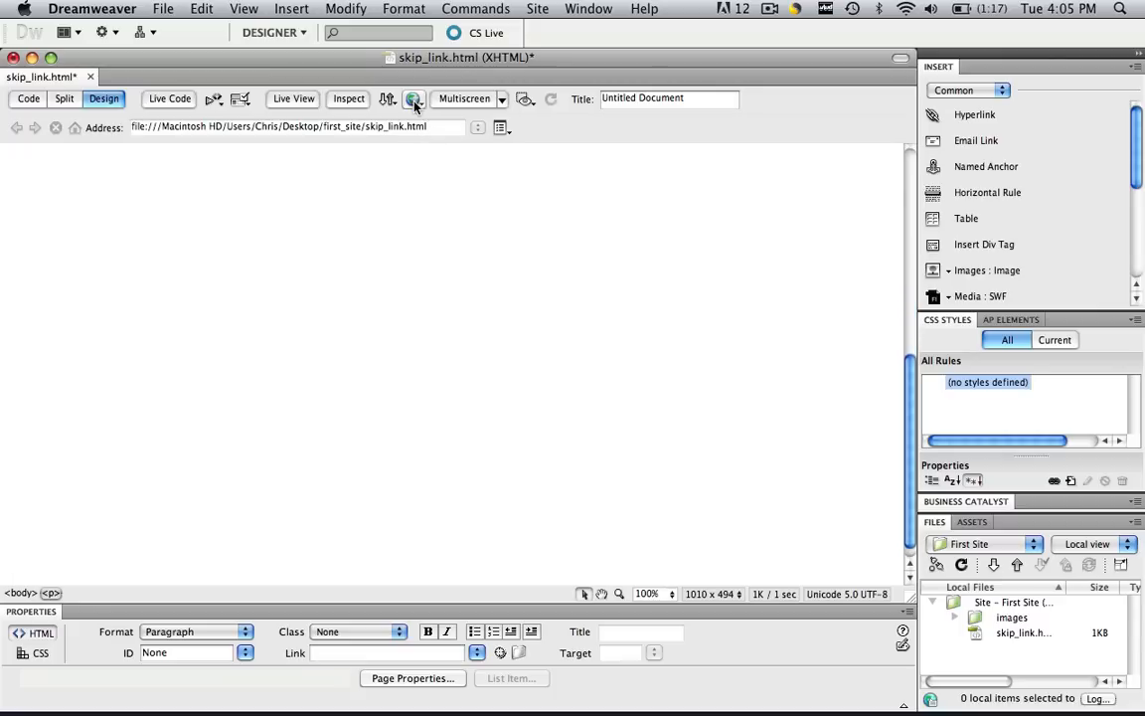
Preview in the browser again, saving skip_link.html when prompted.
{"action": "left_click", "coordinate": [415, 98]}
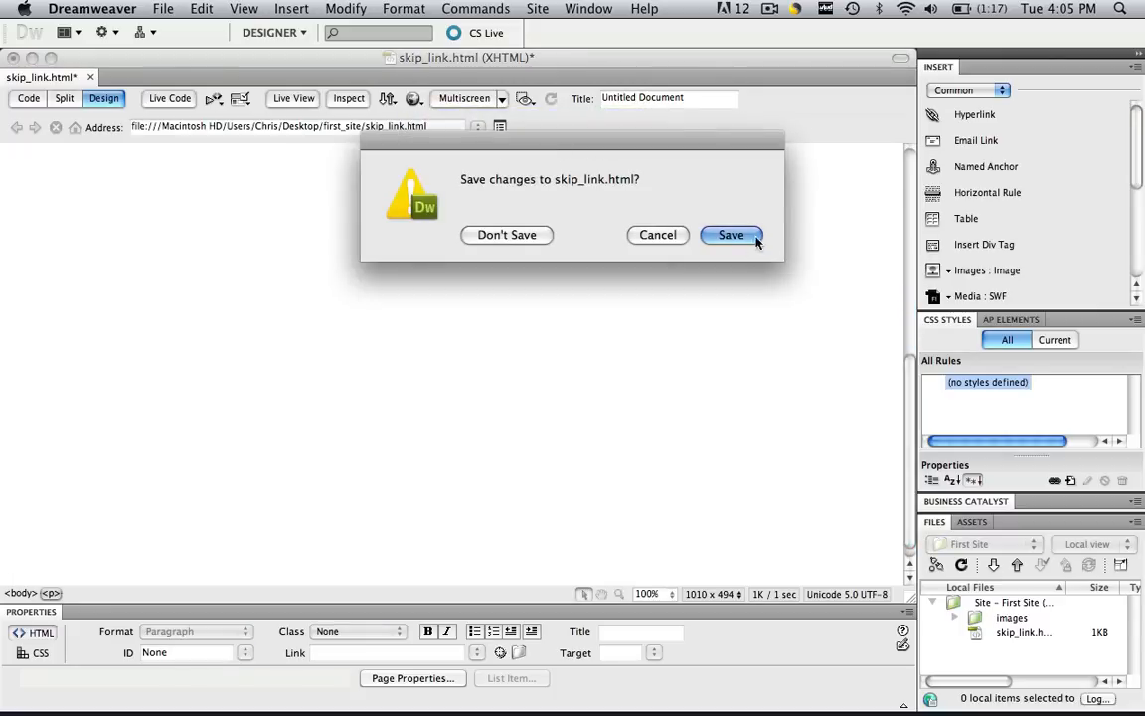
{"action": "left_click", "coordinate": [730, 235]}
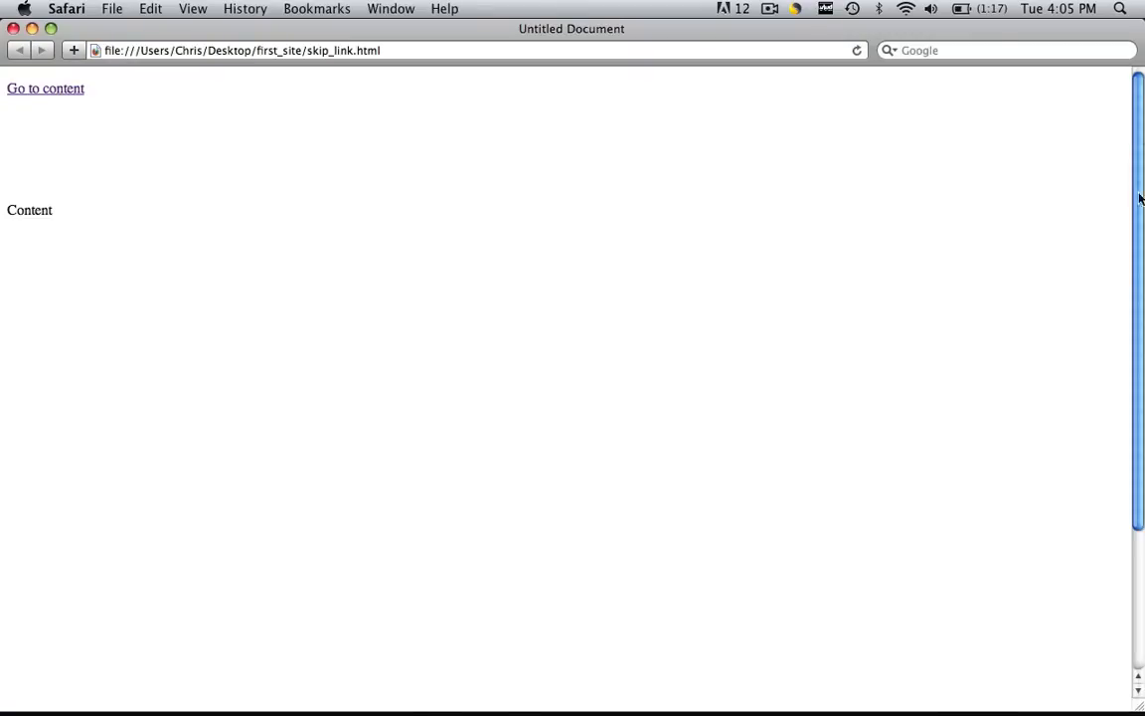
{"action": "mouse_move", "coordinate": [88, 95]}
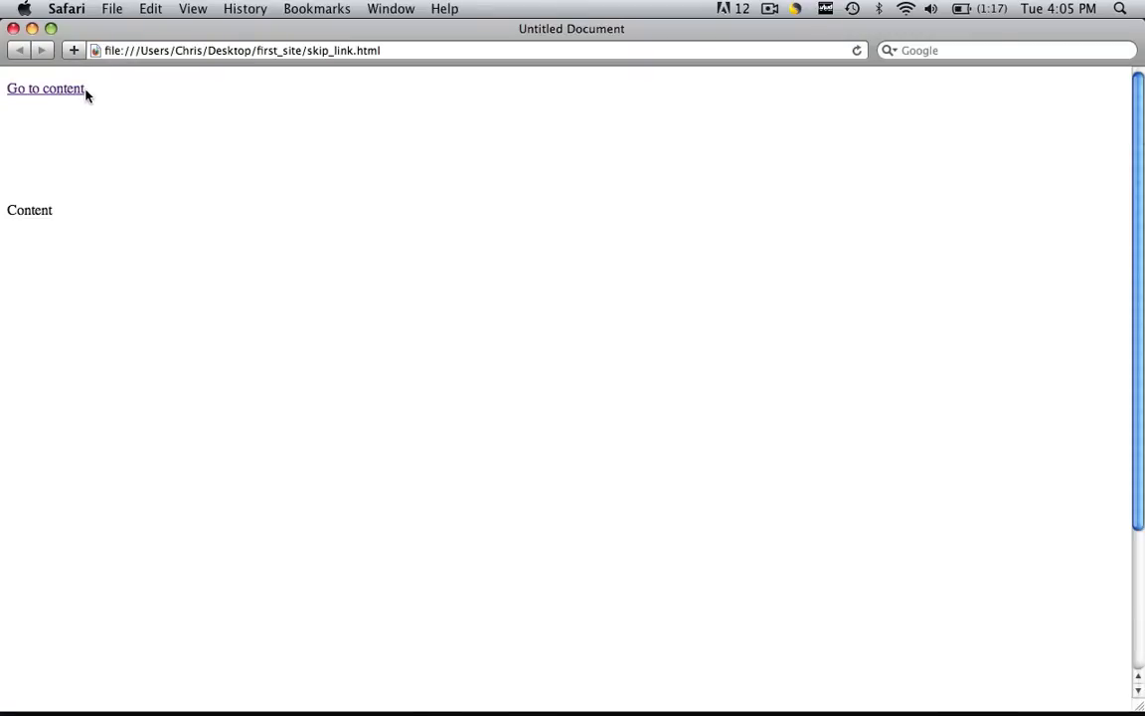
Follow 'Go to content' to #Skip in Safari, then return to Dreamweaver.
{"action": "left_click", "coordinate": [45, 88]}
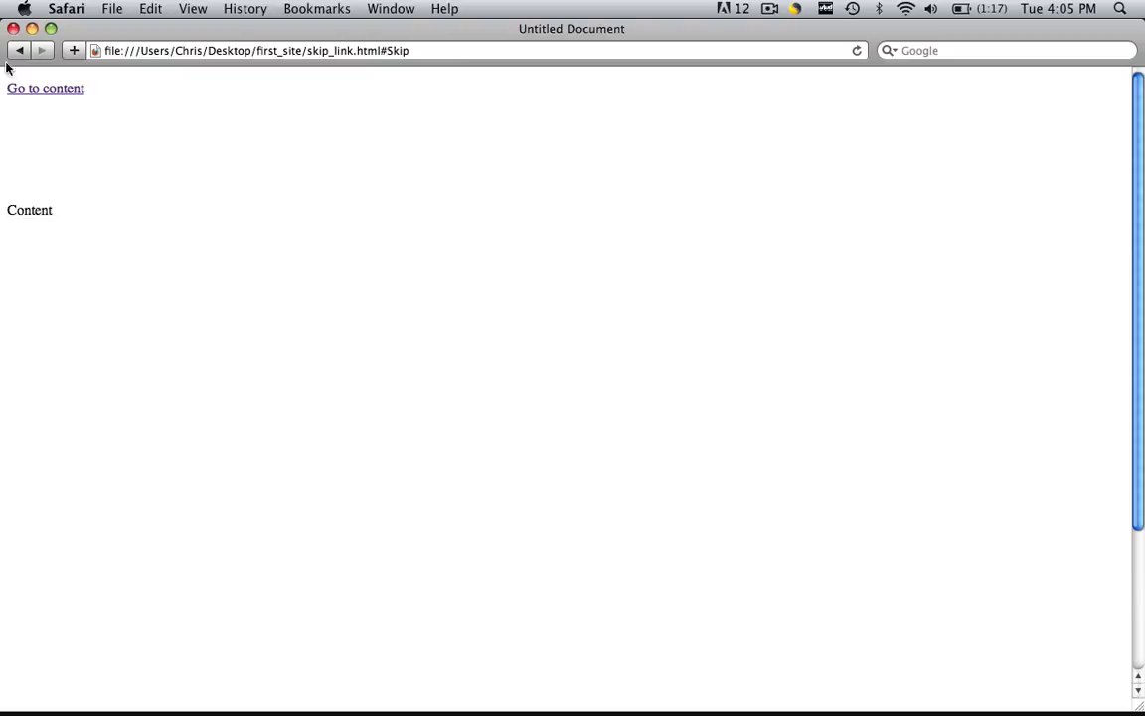
{"action": "mouse_move", "coordinate": [55, 95]}
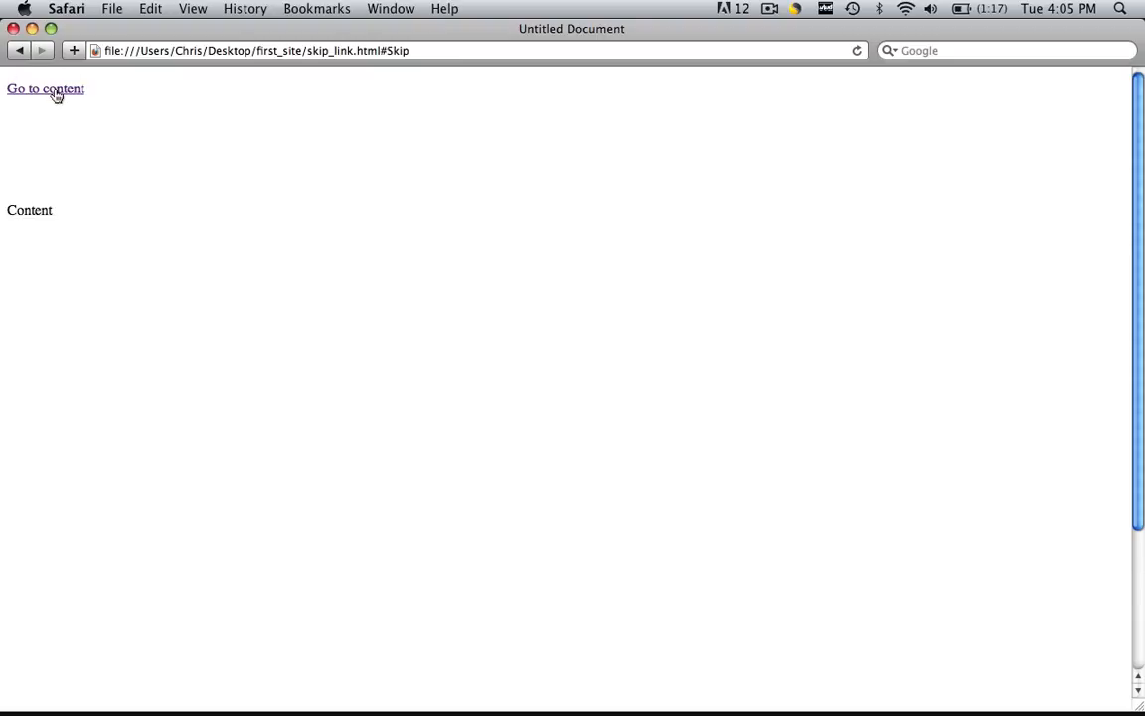
{"action": "mouse_move", "coordinate": [32, 98]}
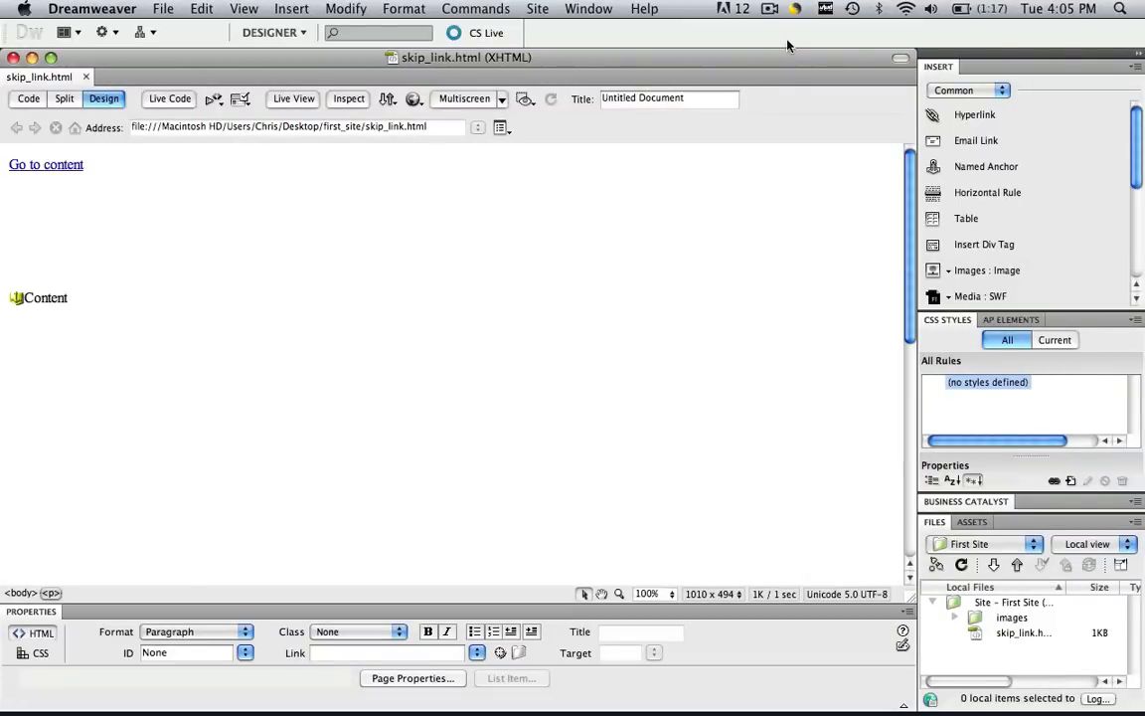
{"action": "left_click", "coordinate": [770, 8]}
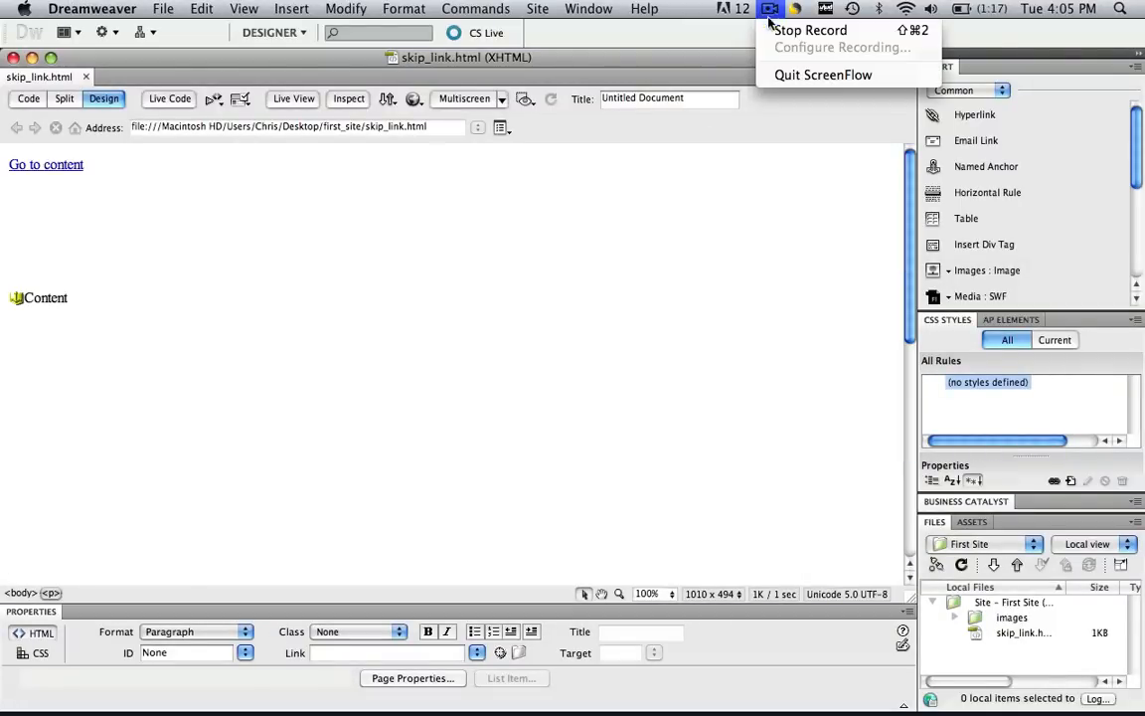